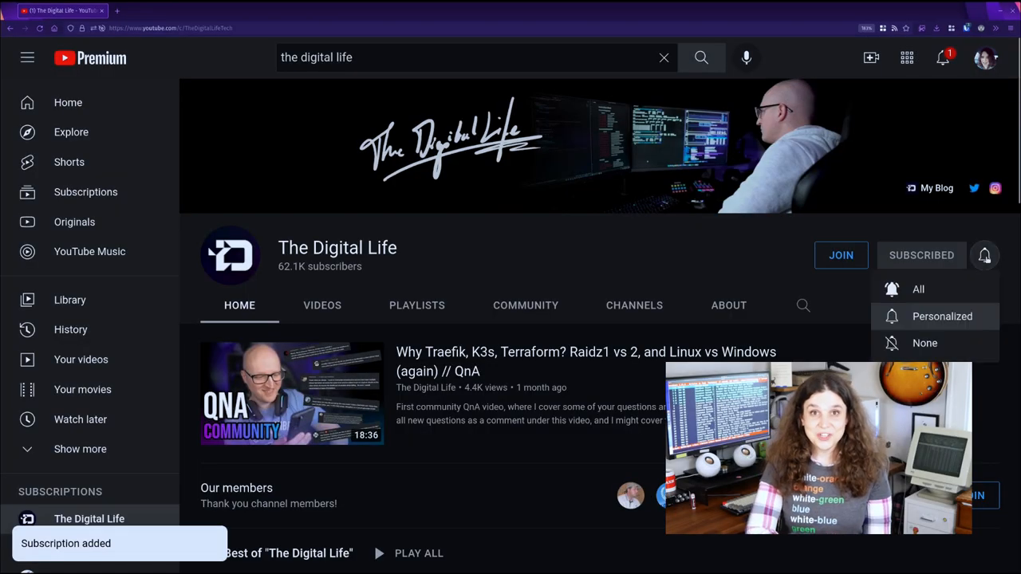
- Choose All in The Digital Life channel's notification bell menu
left_click(918, 289)
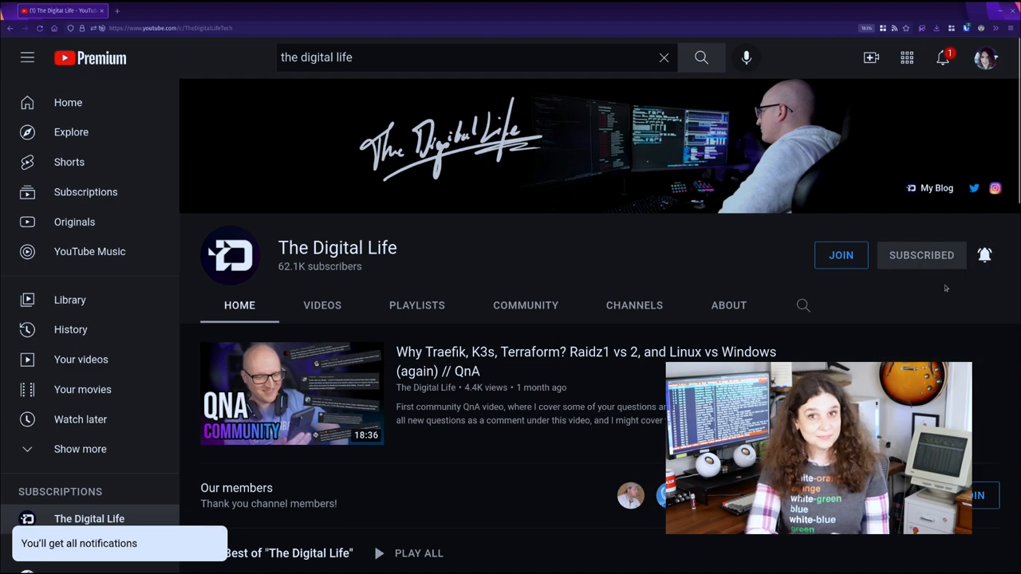